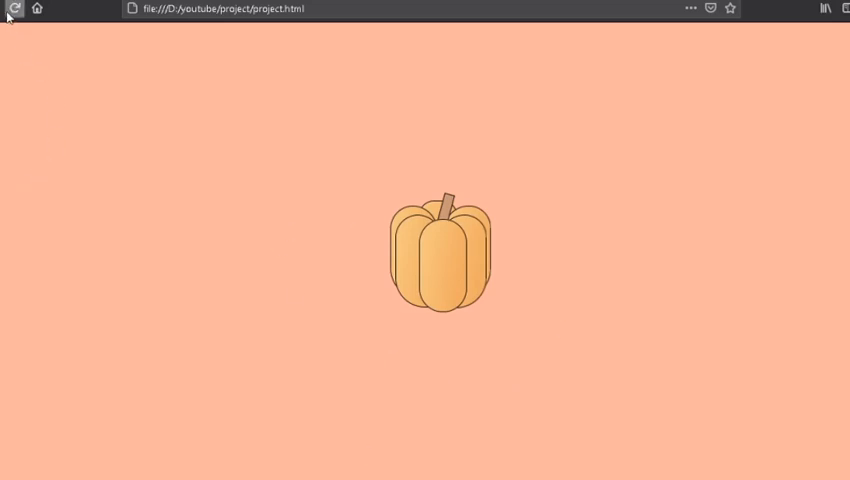
{"action": "mouse_move", "coordinate": [388, 313]}
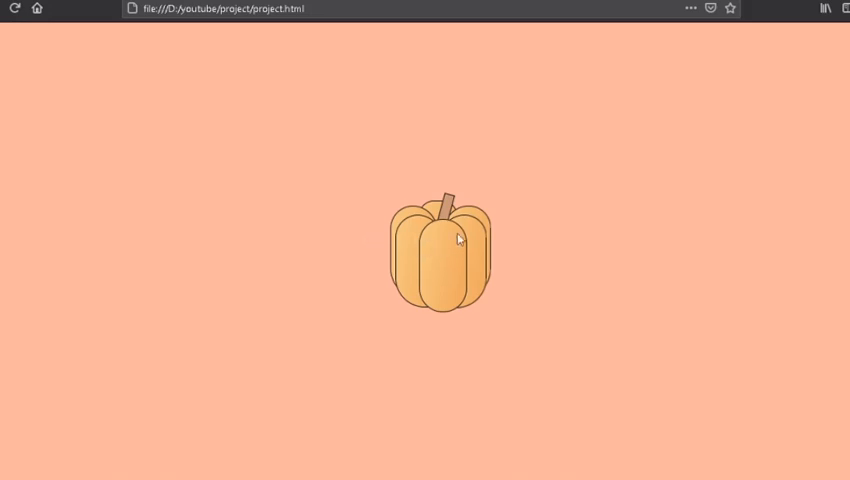
{"action": "mouse_move", "coordinate": [393, 278]}
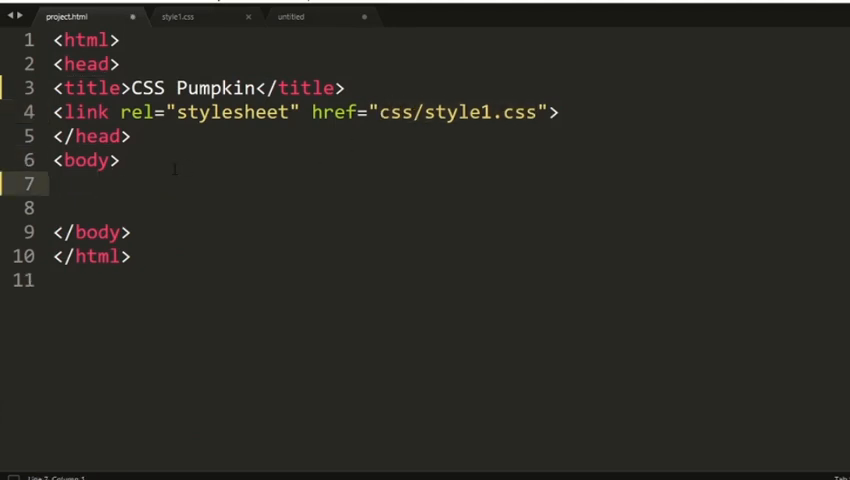
Step: Write the wrapper, pumpkin, stem, s1–s6 segment and shadow divs in project.html, then open style1.css
{"action": "type", "text": "<div id="}
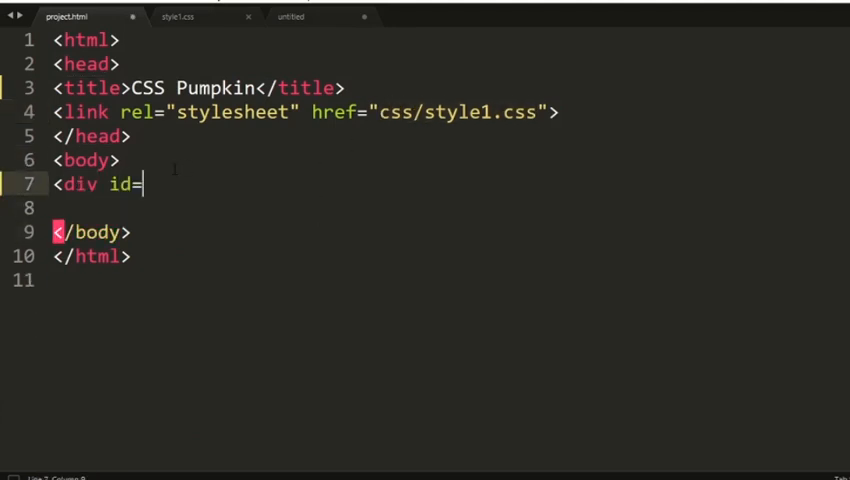
{"action": "type", "text": "\"wrapper\">"}
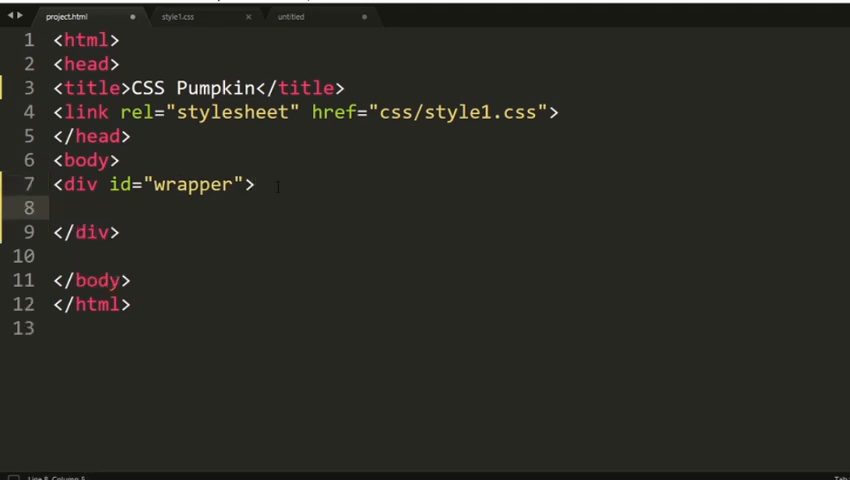
{"action": "type", "text": "<div id=\"\">"}
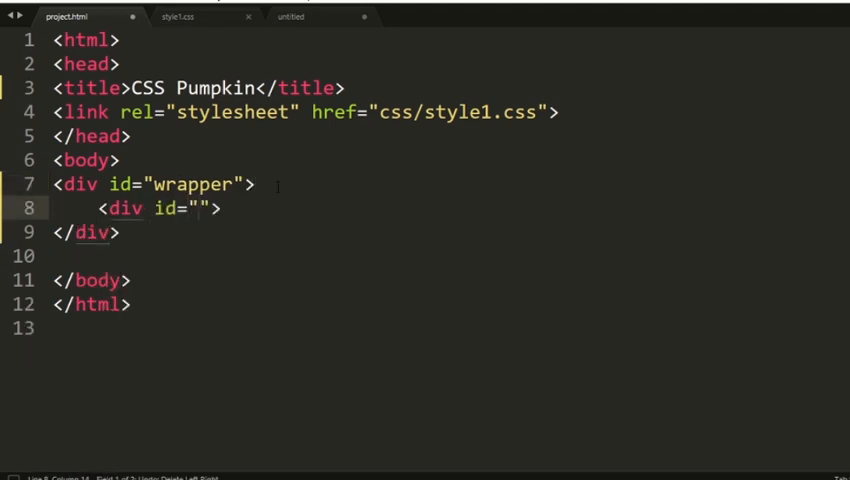
{"action": "type", "text": "pumpkin"}
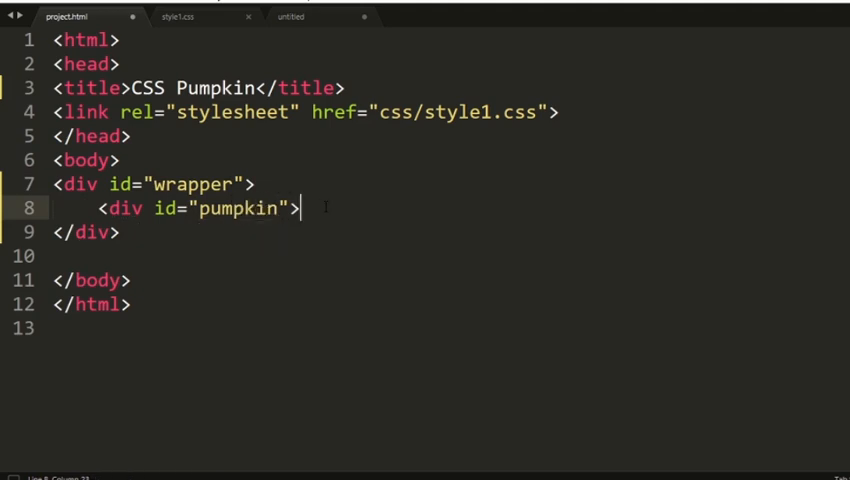
{"action": "type", "text": "<div class=\"stem\"></div>"}
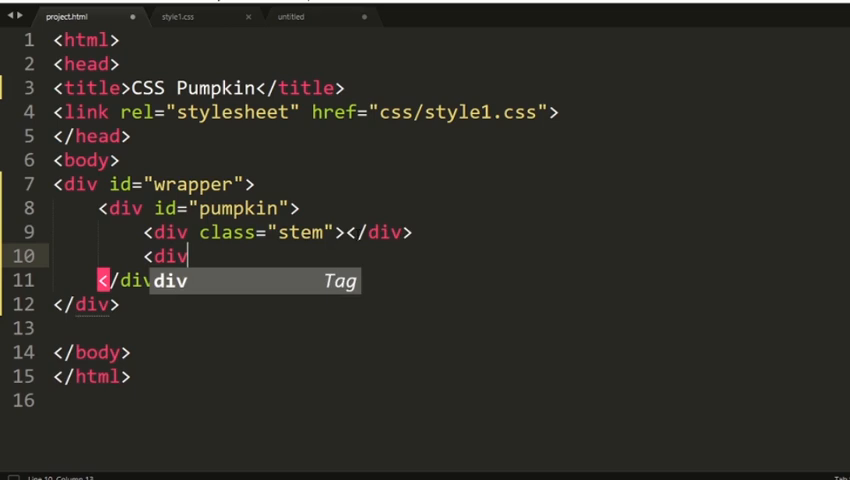
{"action": "type", "text": "class=\"s1\"></div>"}
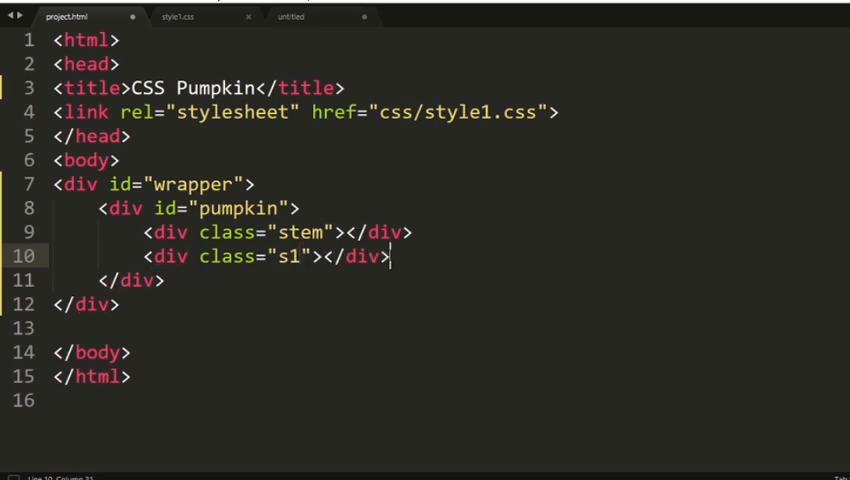
{"action": "type", "text": "<div class=\"s2\"></div>"}
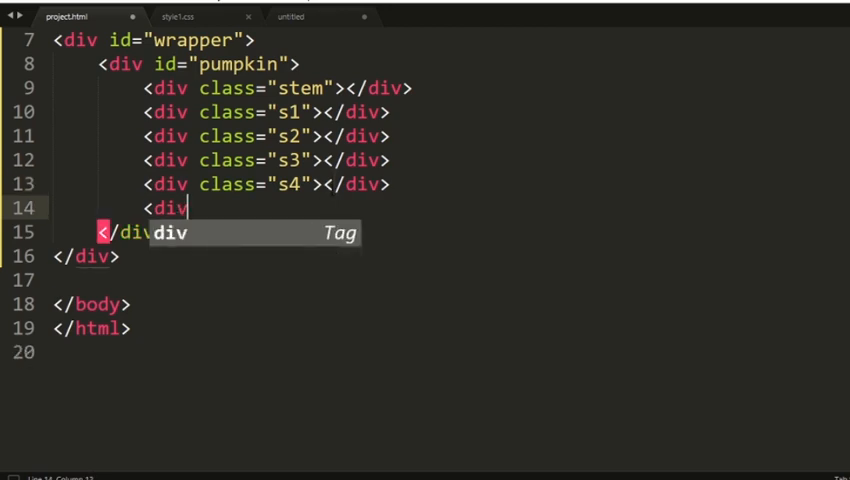
{"action": "type", "text": "class=\"s5\"></div>"}
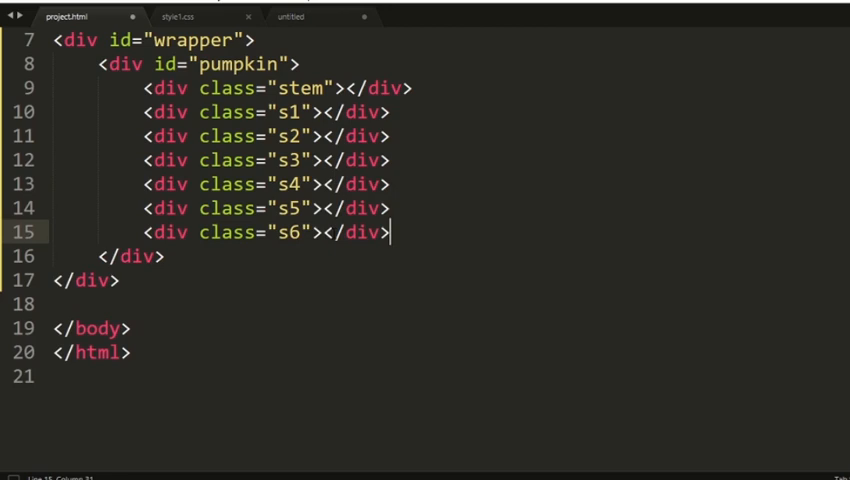
{"action": "type", "text": "<div class=\"sha\">"}
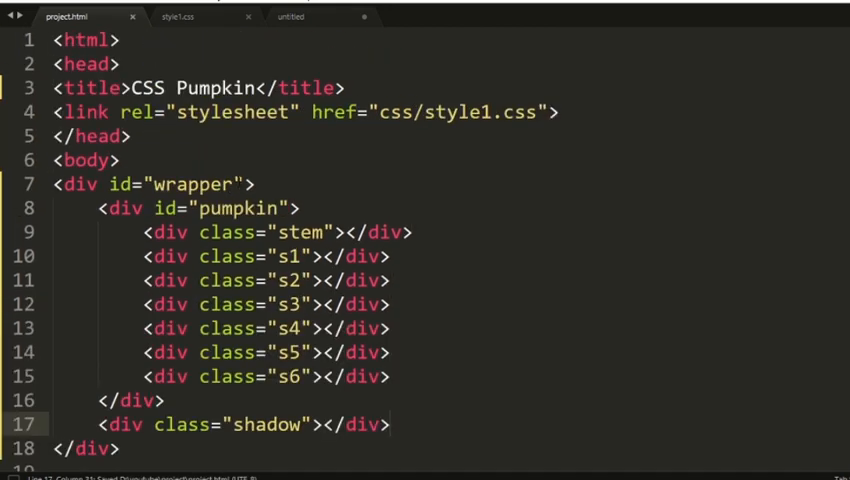
{"action": "left_click", "coordinate": [177, 16]}
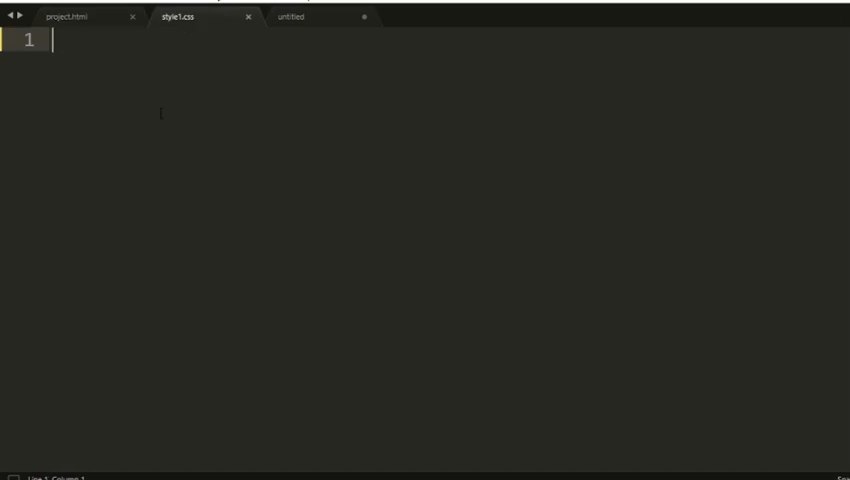
Step: Give body margin 0, padding 0, background #ffb69e, flex centring and 100vh height
{"action": "type", "text": "body{"}
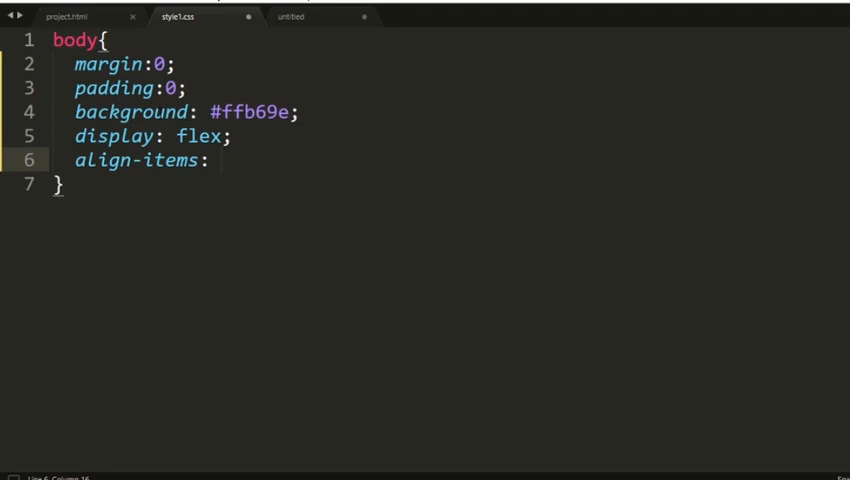
{"action": "type", "text": "center"}
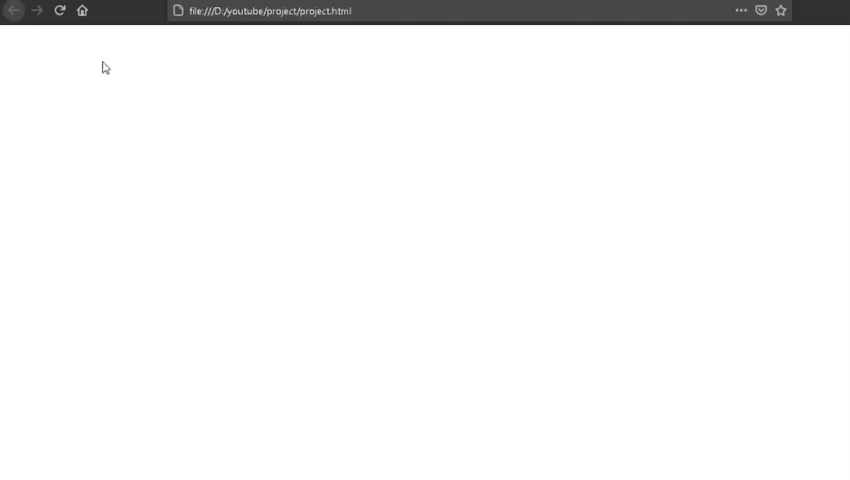
{"action": "left_click", "coordinate": [60, 11]}
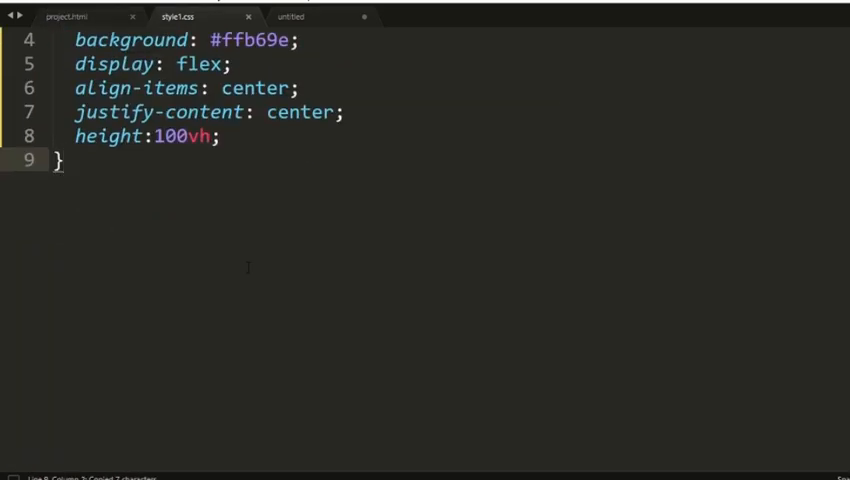
Step: Add a #wrapper rule and a #pumpkin rule with height and width of 70vmin
{"action": "type", "text": "#wrapper{"}
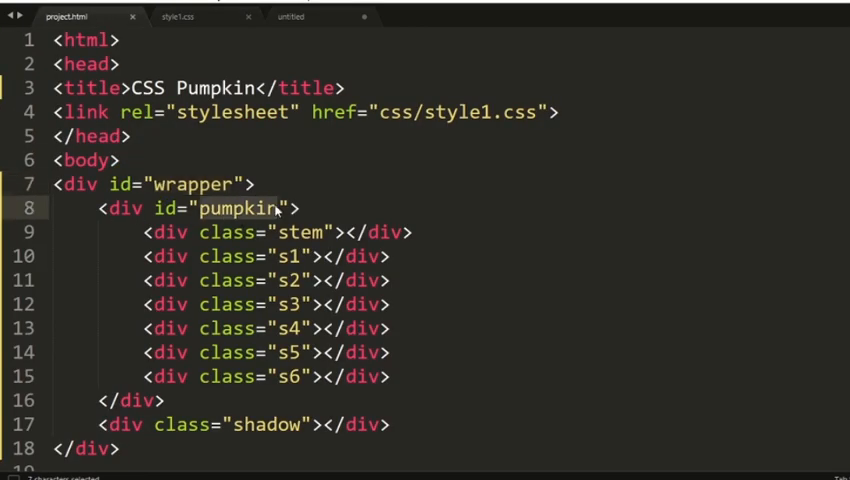
{"action": "left_click", "coordinate": [177, 16]}
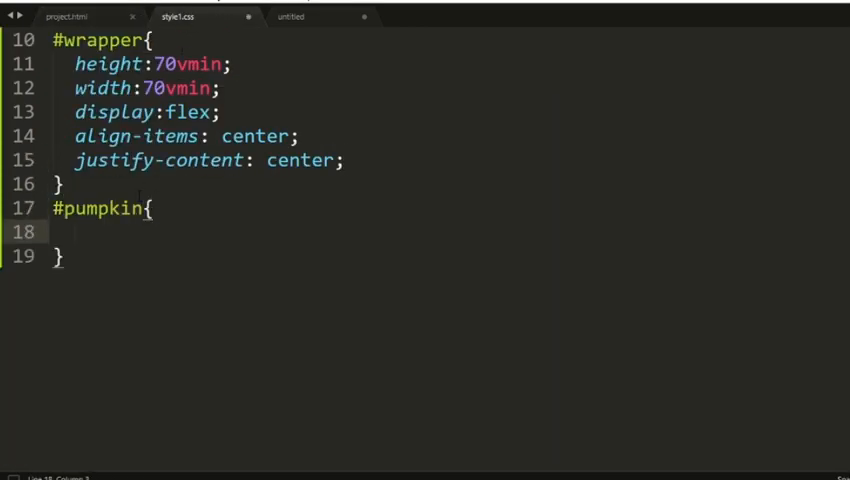
{"action": "type", "text": "height:70vmin;"}
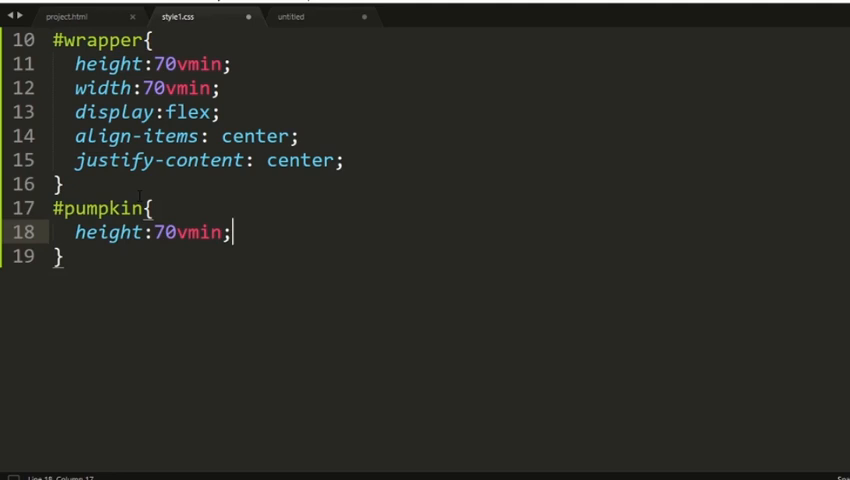
{"action": "type", "text": "width:70vmin;"}
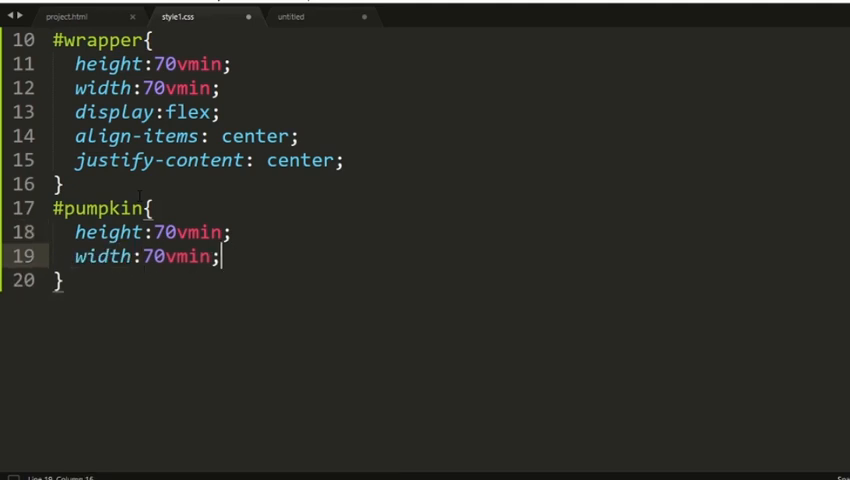
{"action": "type", "text": "align-items: center;"}
{"action": "type", "text": "background:#cb;"}
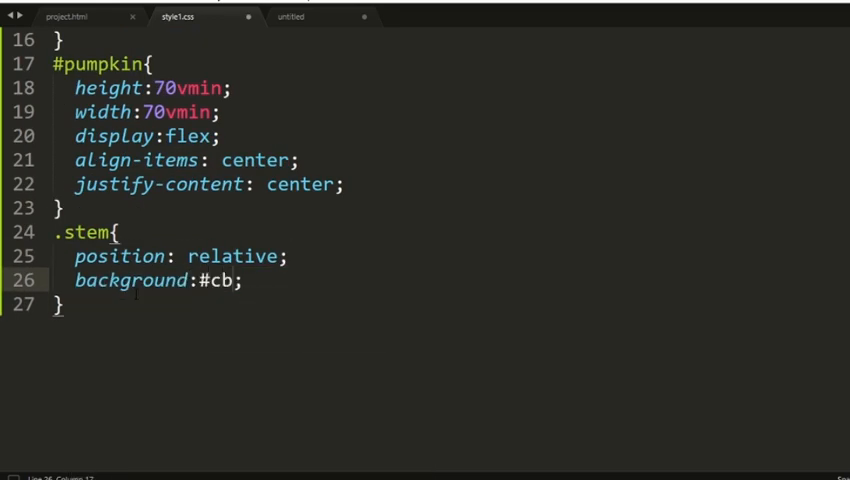
Step: Finish .stem: #cb9876 fill, .3vmin black border, 7×2vmin, top -9vmin, left 32.5vmin, z-index
{"action": "type", "text": "bordetr"}
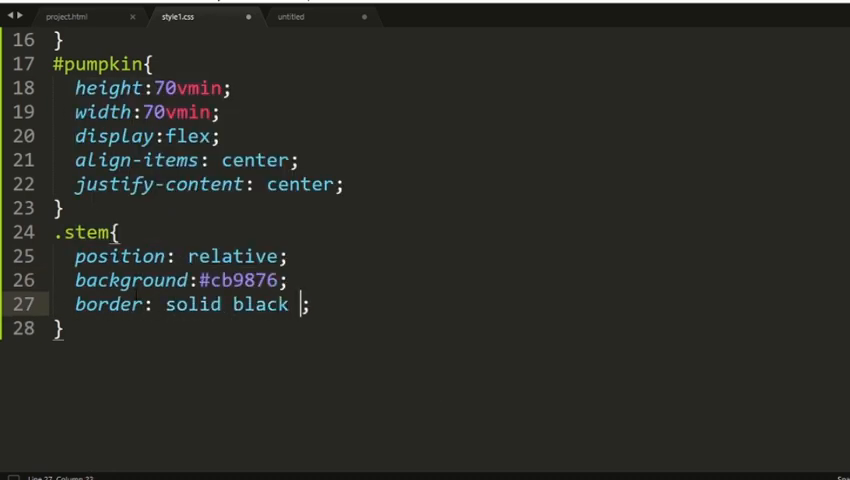
{"action": "type", "text": ".3vmin;"}
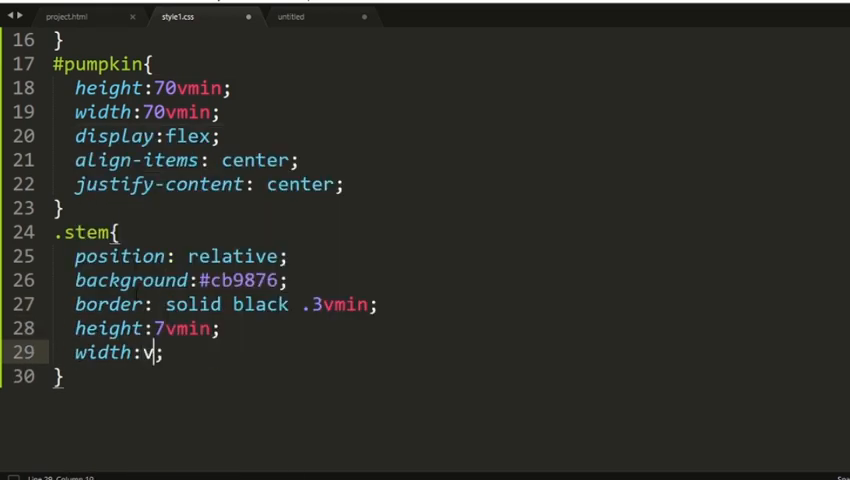
{"action": "type", "text": "2"}
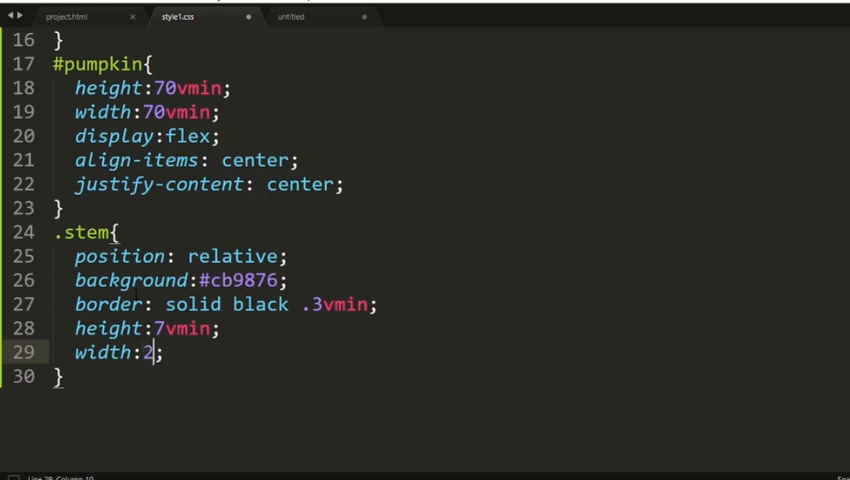
{"action": "type", "text": "vmin;top:-;"}
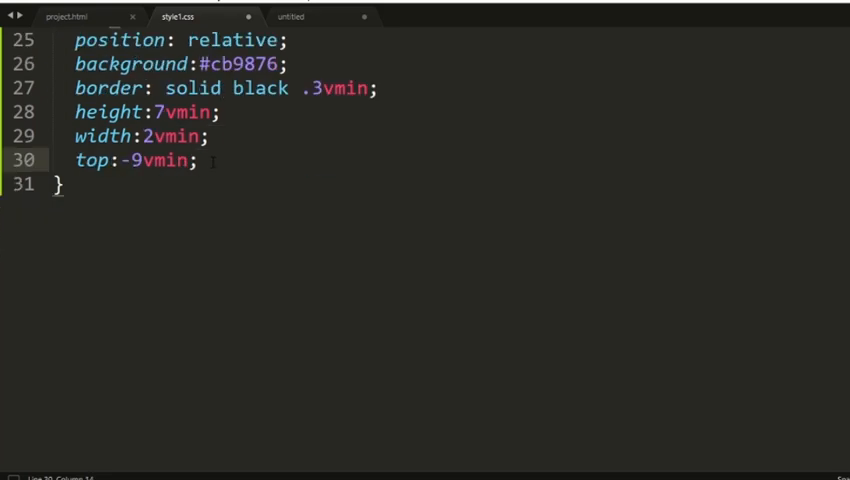
{"action": "type", "text": "left:32.5vmin;"}
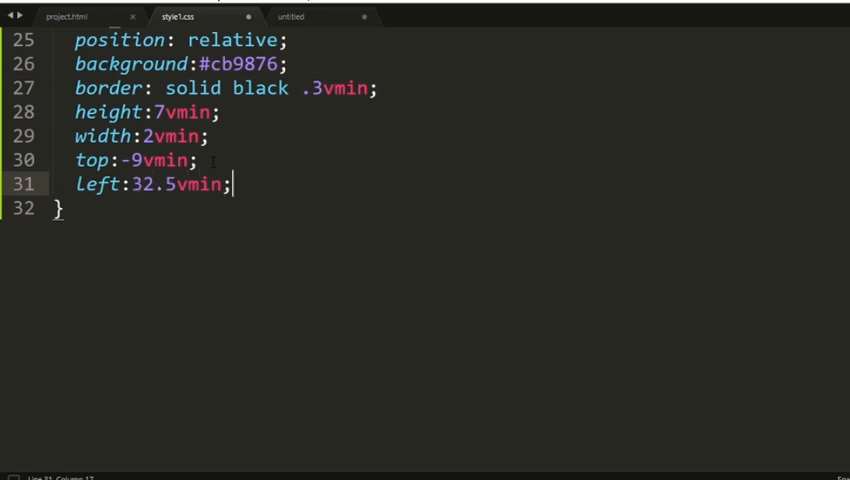
{"action": "type", "text": "z-index:;"}
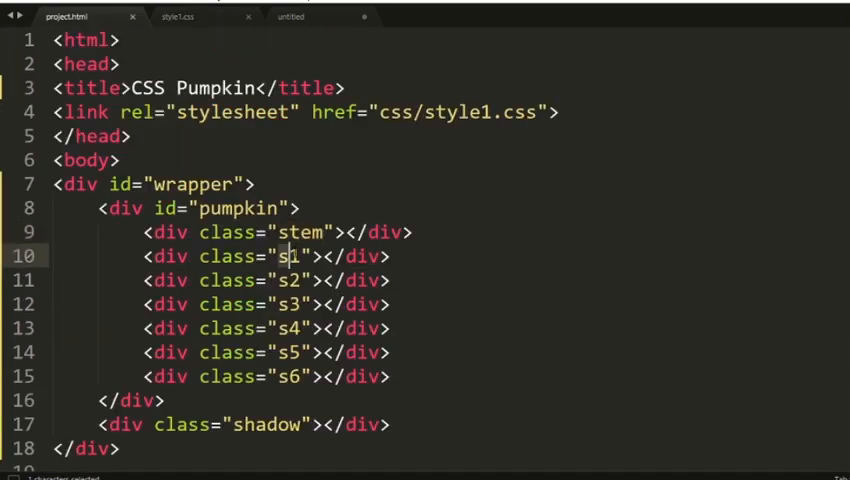
Step: Add a relative .s1 rule with rgb(247,201,132) background and a 100deg linear gradient
{"action": "left_click", "coordinate": [178, 16]}
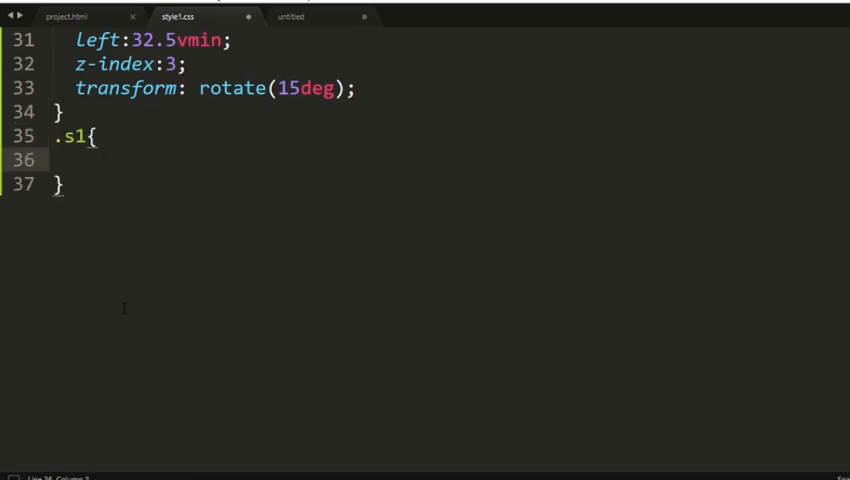
{"action": "type", "text": "position: relative;"}
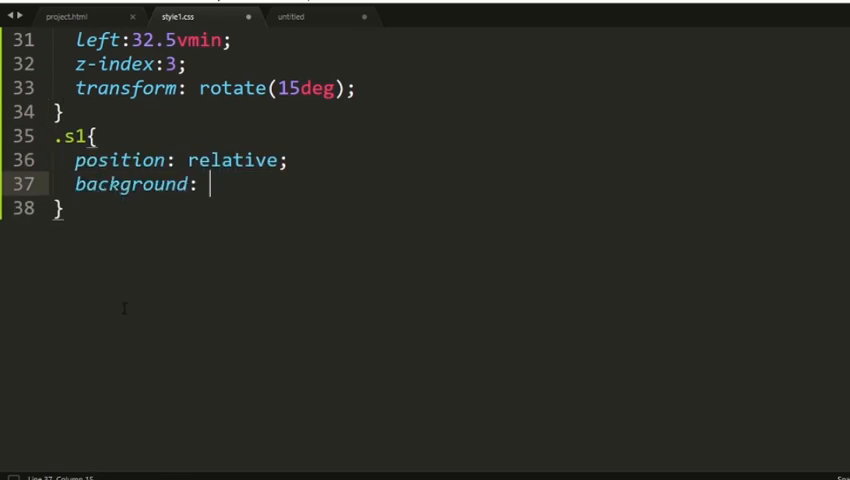
{"action": "type", "text": "rgb(247,"}
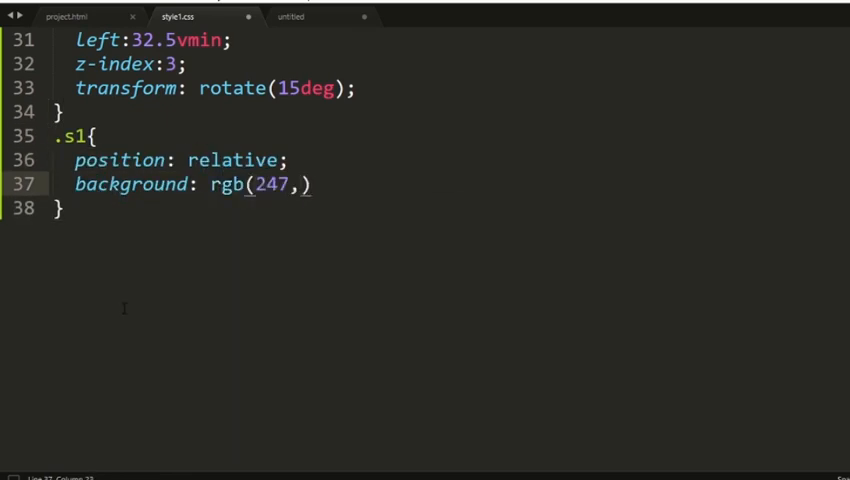
{"action": "type", "text": "201,132)"}
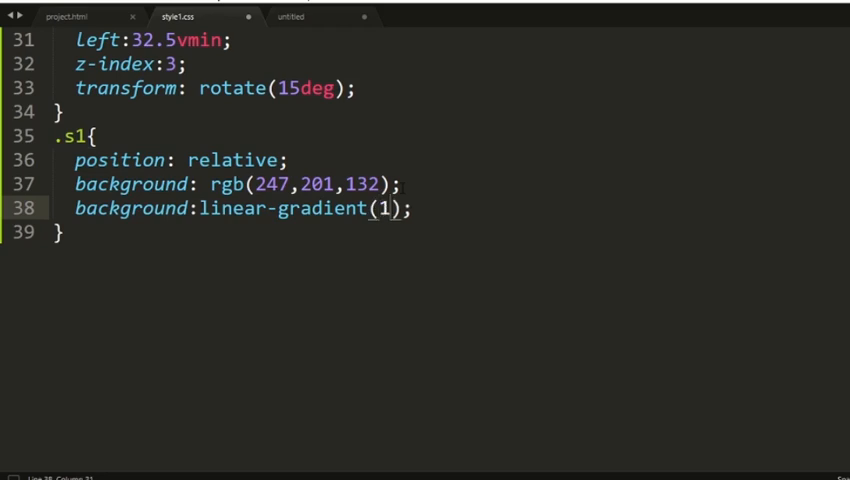
{"action": "type", "text": "00deg, rgba(247,201"}
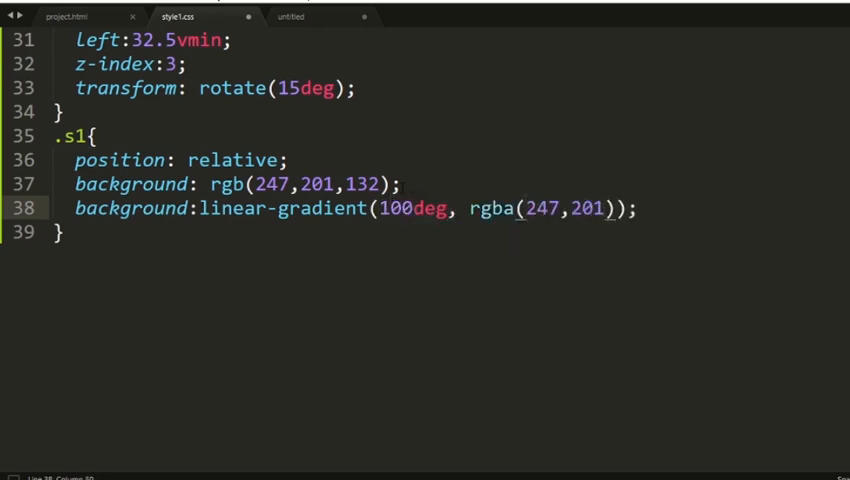
{"action": "type", "text": ",132,1"}
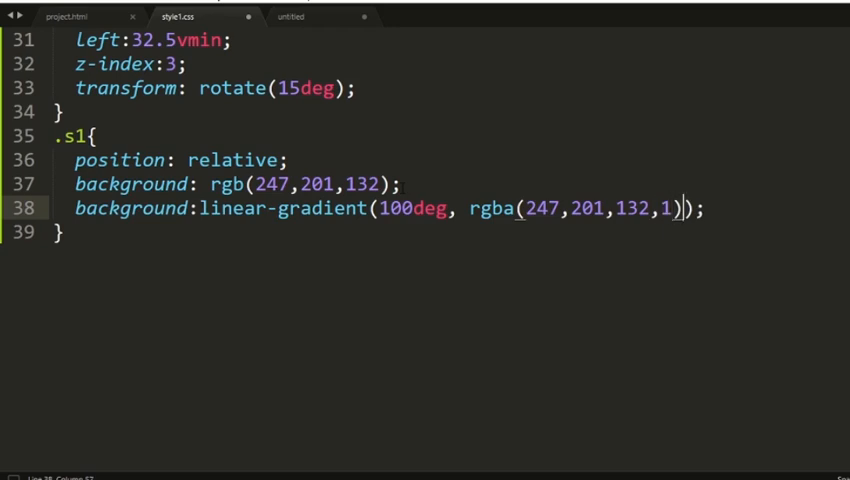
{"action": "type", "text": "0%,"}
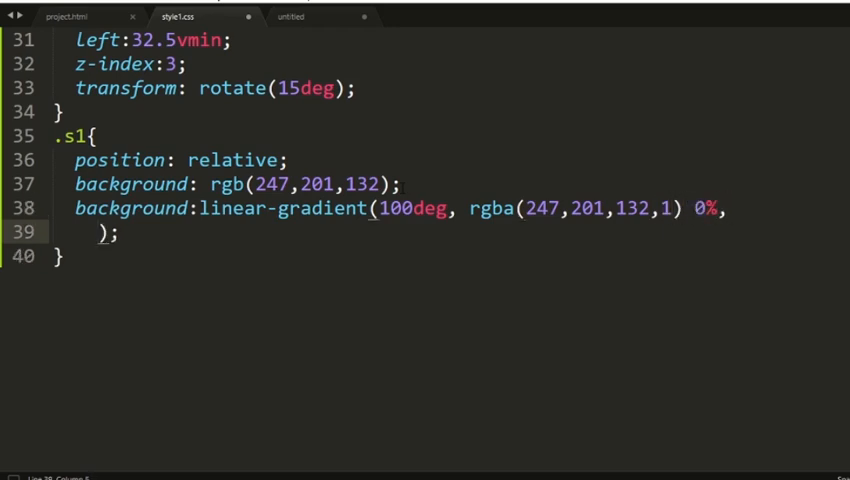
{"action": "type", "text": "rgba(239"}
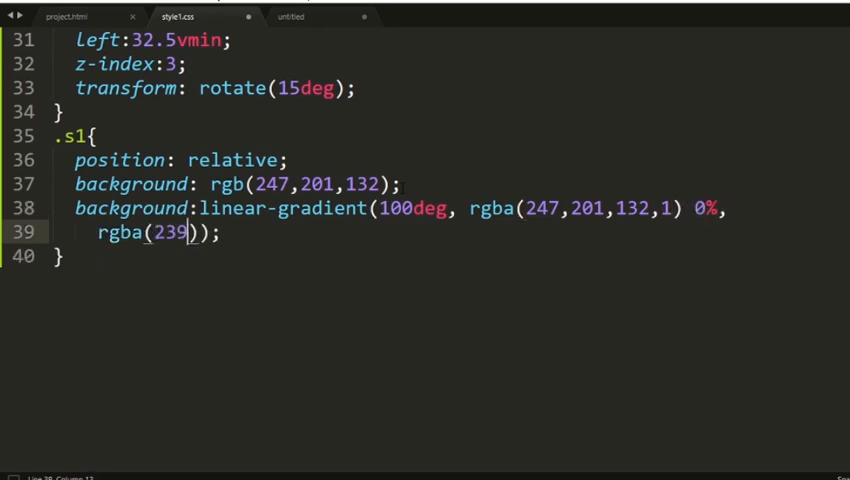